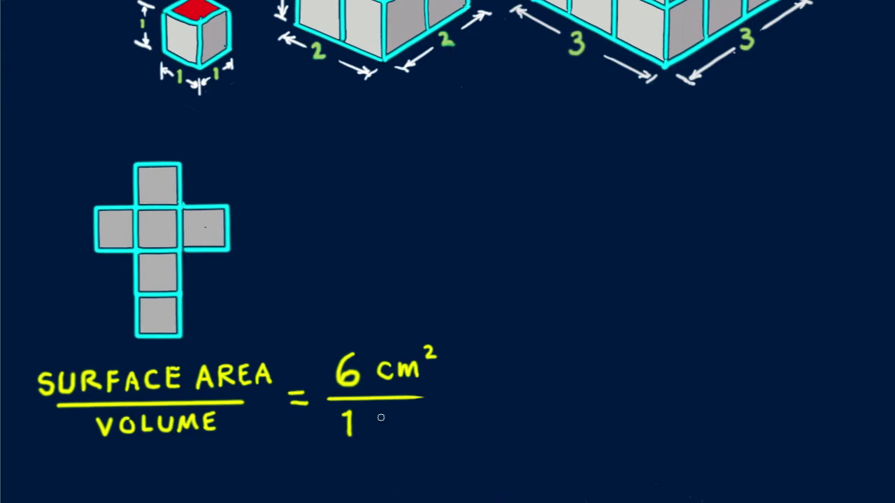
- Handwrite the fraction 6 cm² over 1 beside SURFACE AREA / VOLUME below the cube net
click(552, 392)
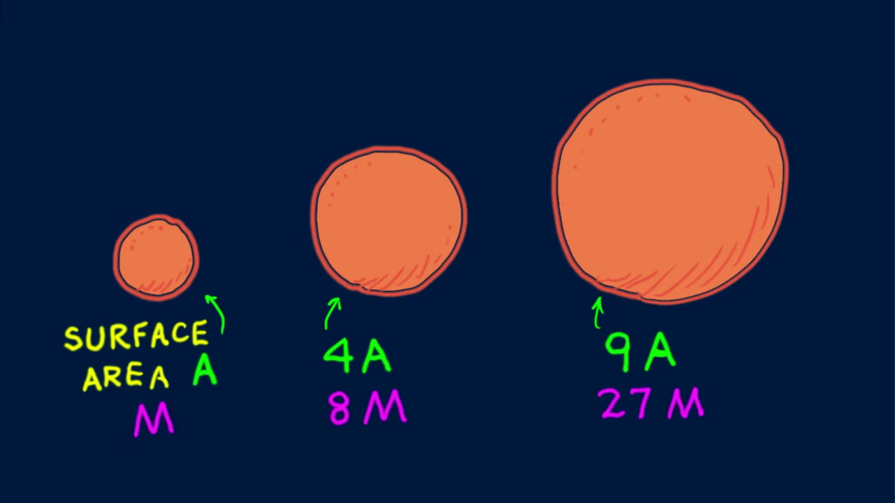
- Stroke a curved equator line across the middle sphere labelled 4A and 8M
drag(314, 212, 461, 207)
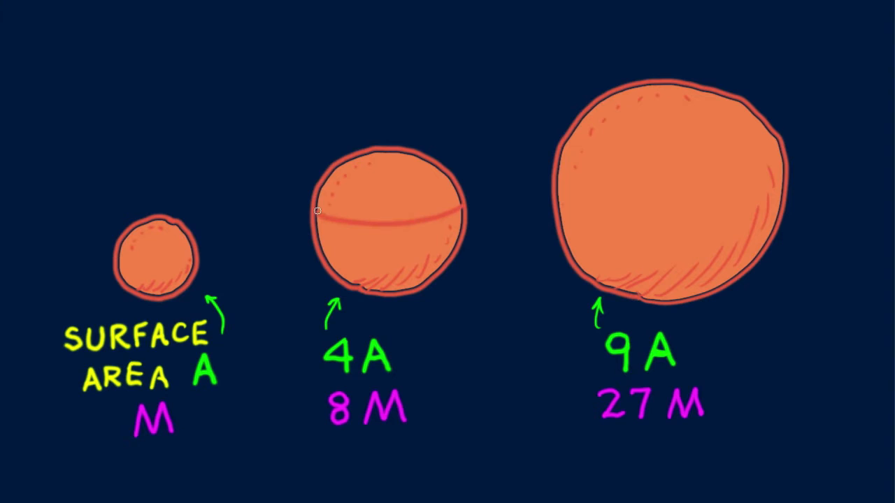